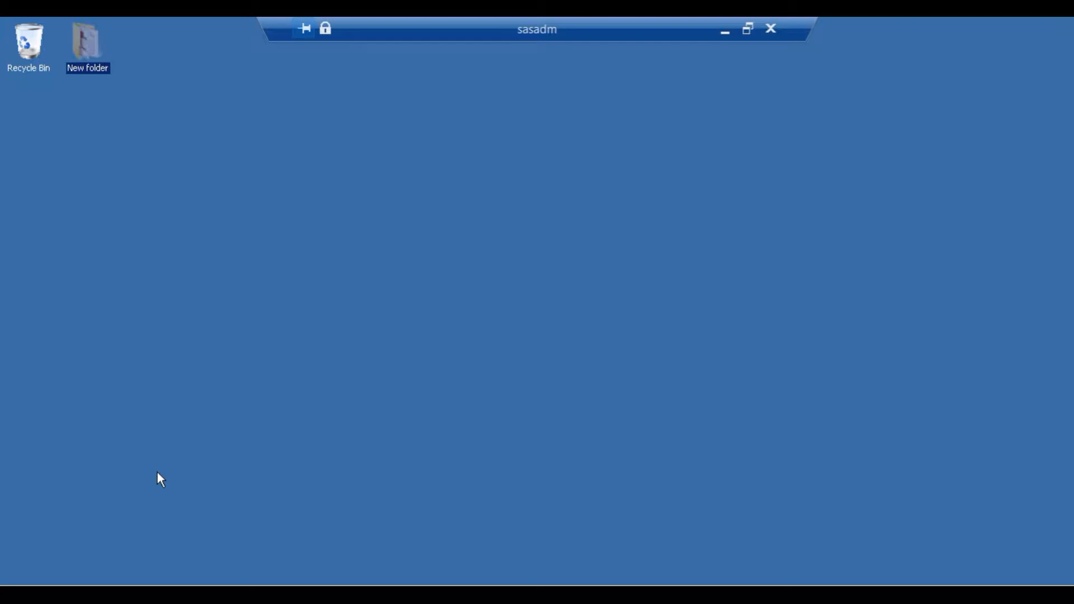
# - Launch Task Scheduler from the Start menu's Administrative Tools
pyautogui.click(14, 590)
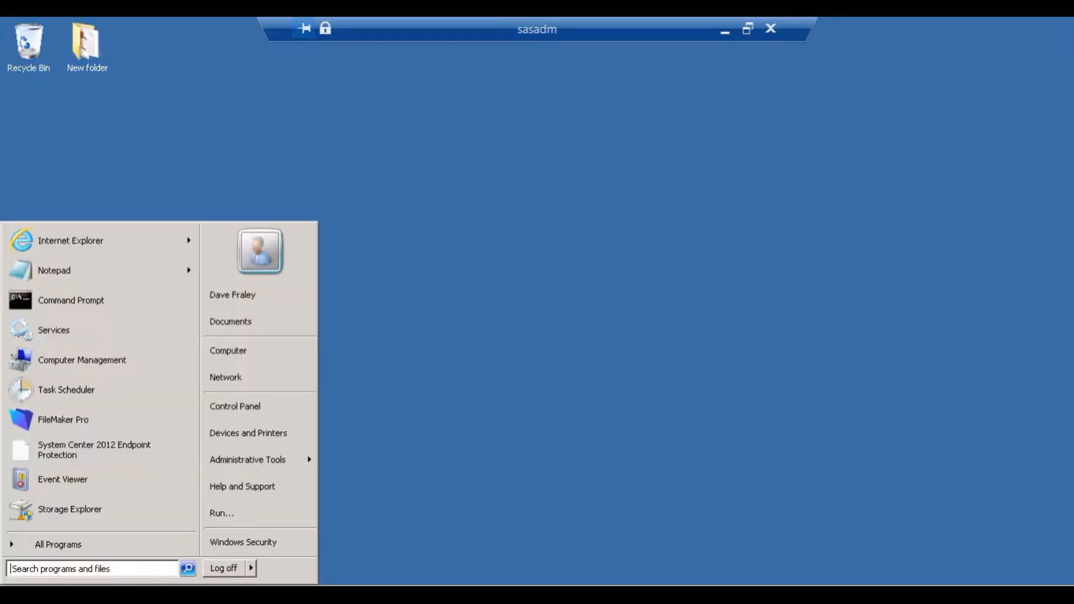
pyautogui.click(247, 460)
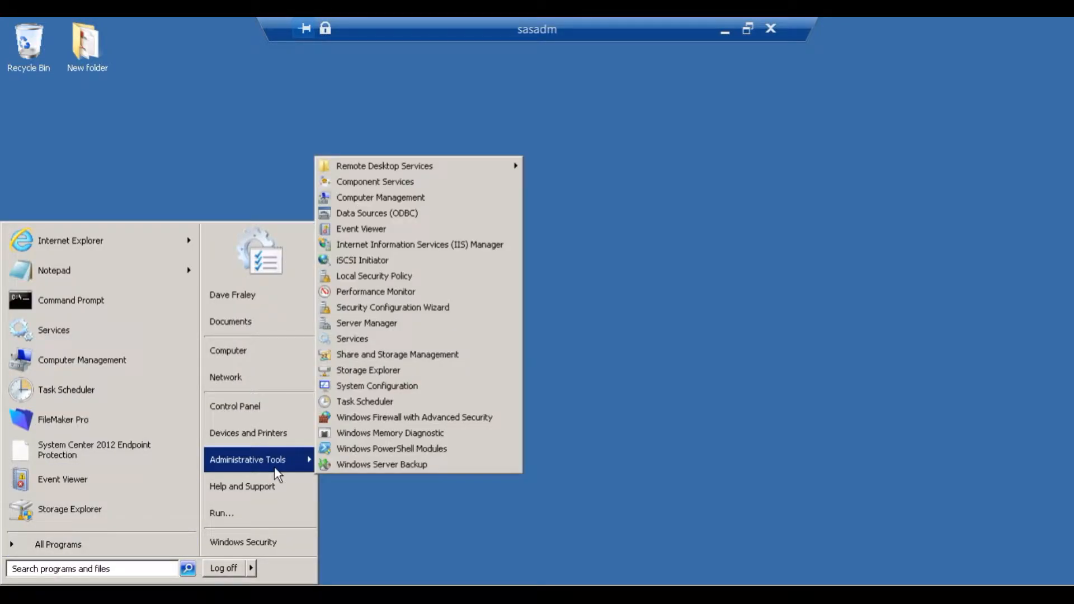
pyautogui.moveTo(365, 401)
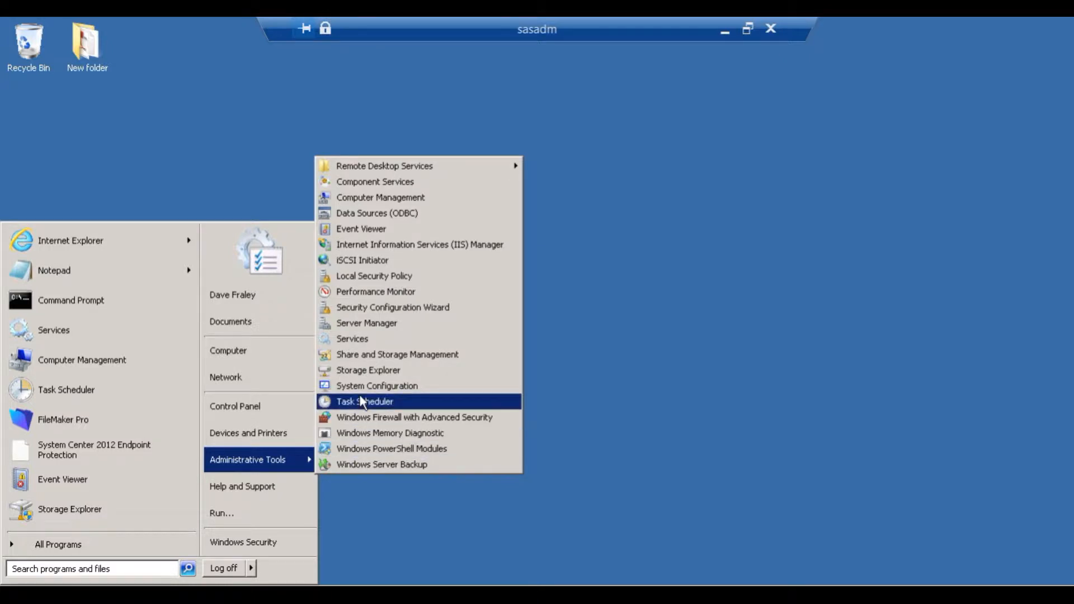
pyautogui.click(365, 402)
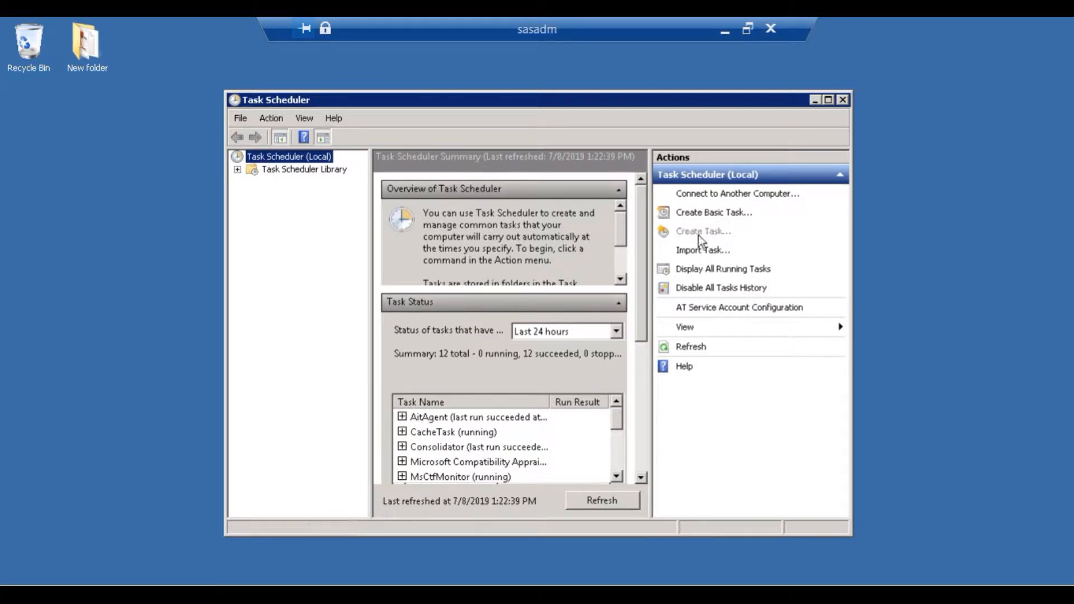
# - Create a task named 'Restart' that runs whether or not the user is logged on, without storing the password
pyautogui.click(702, 230)
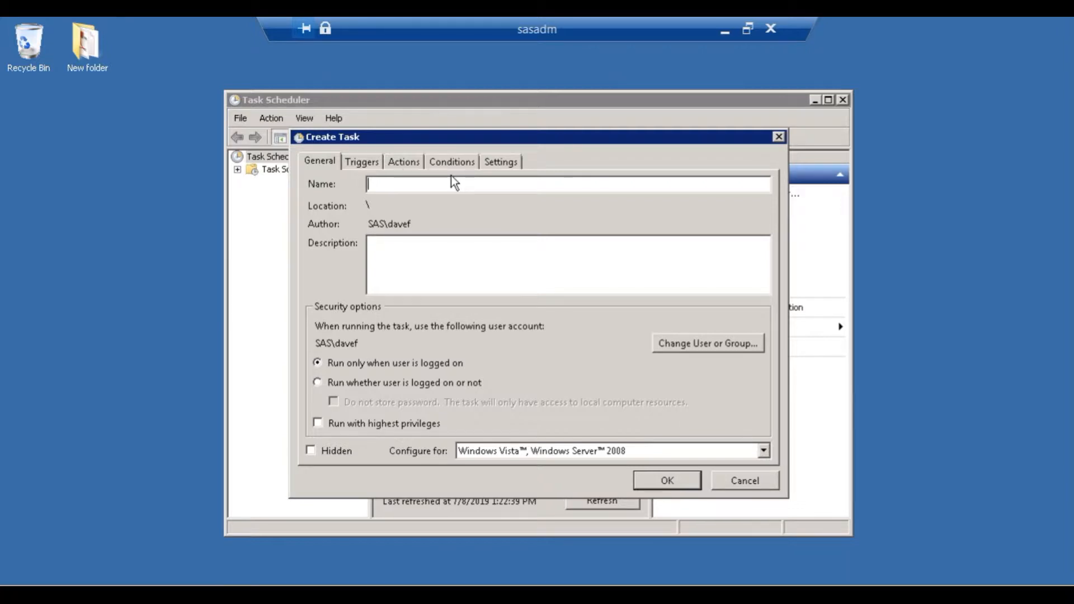
pyautogui.write('Re')
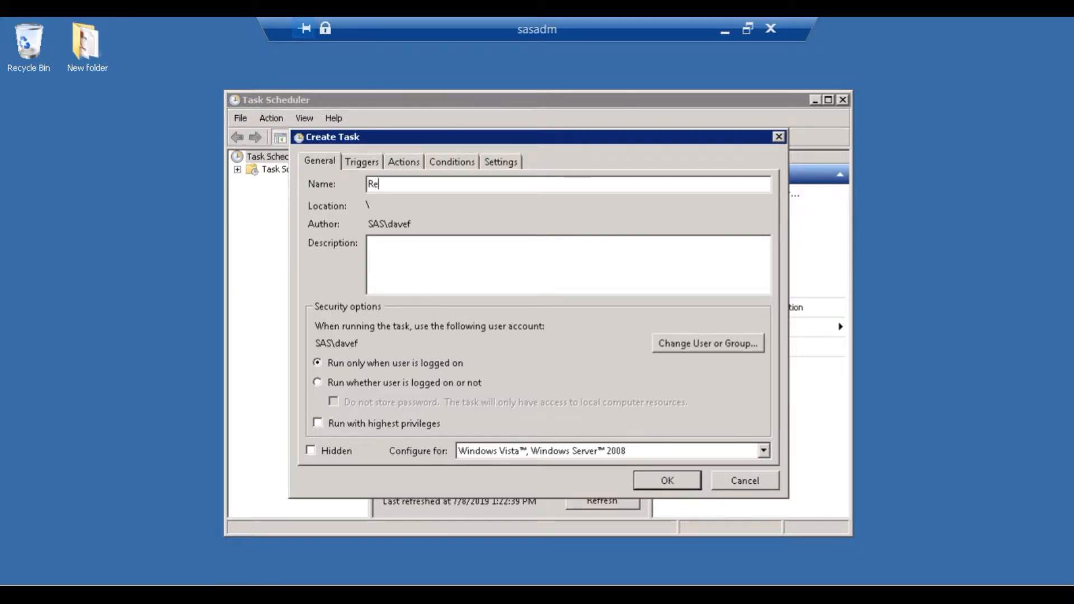
pyautogui.write('start')
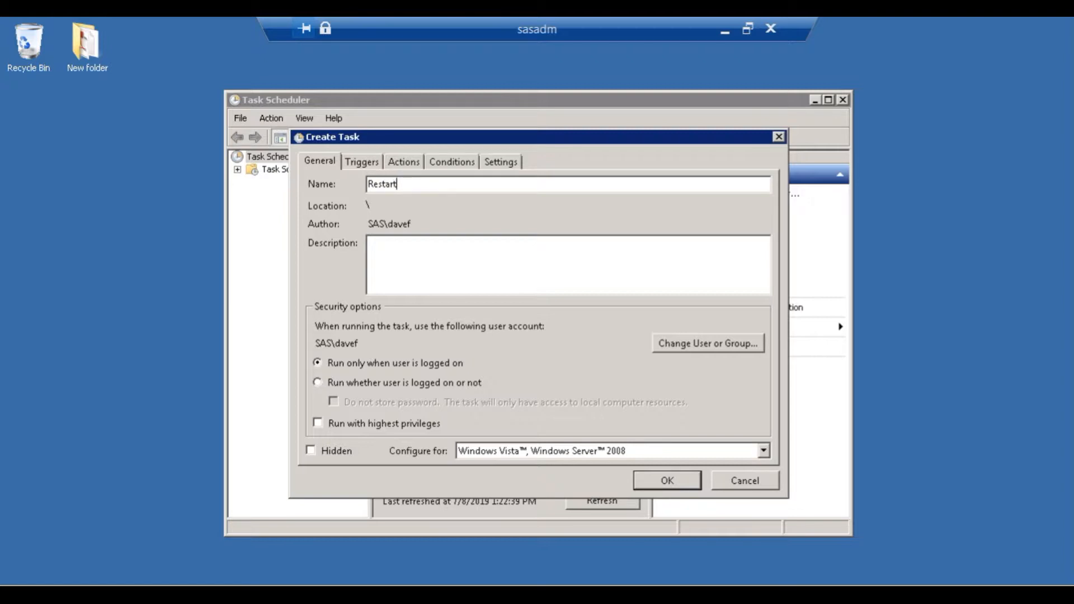
pyautogui.moveTo(354, 388)
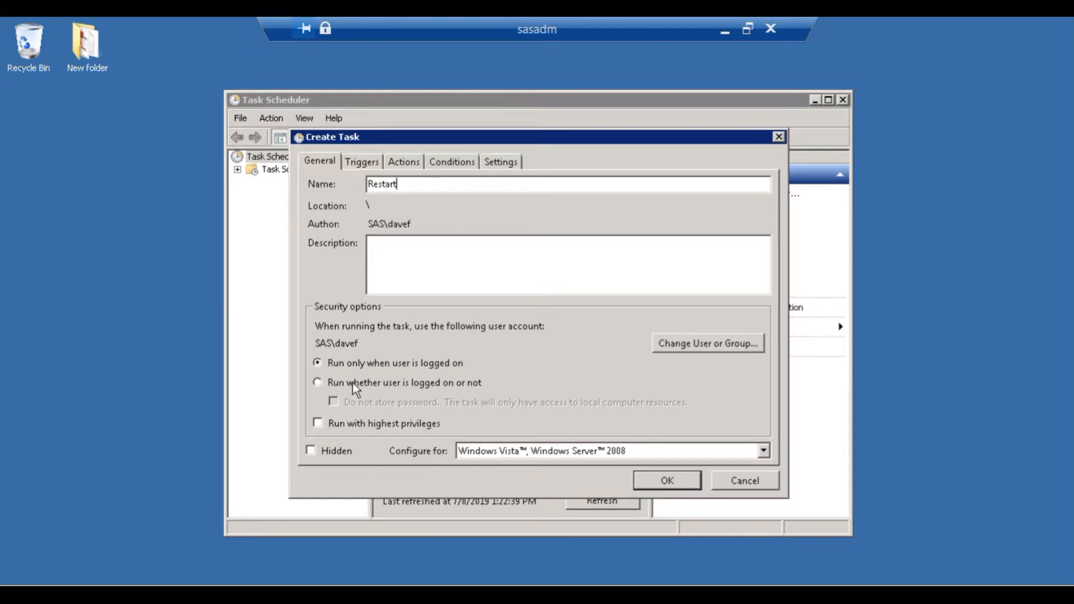
pyautogui.moveTo(450, 389)
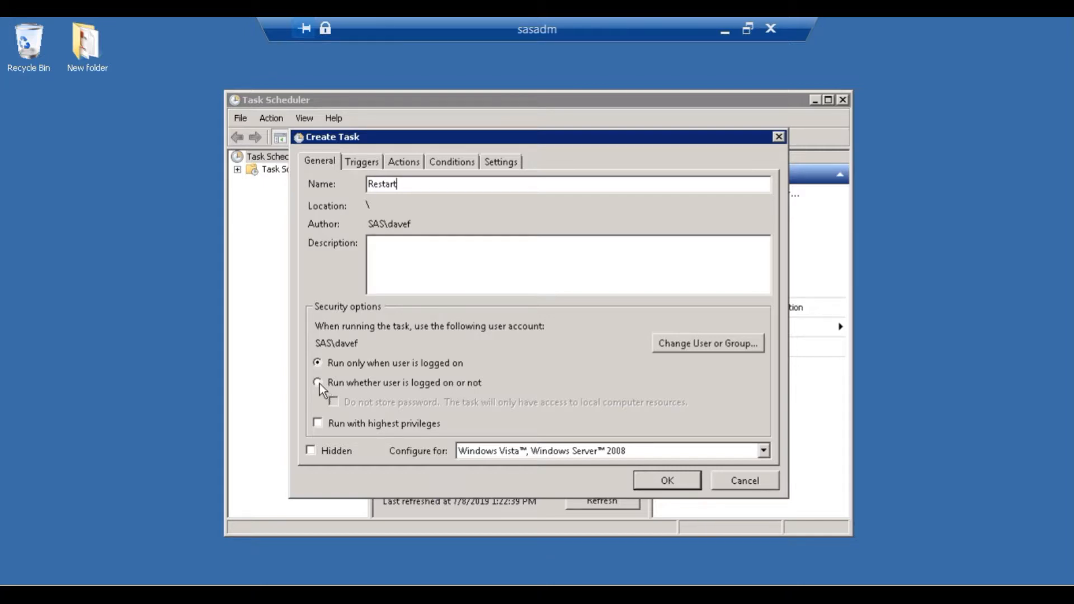
pyautogui.click(317, 382)
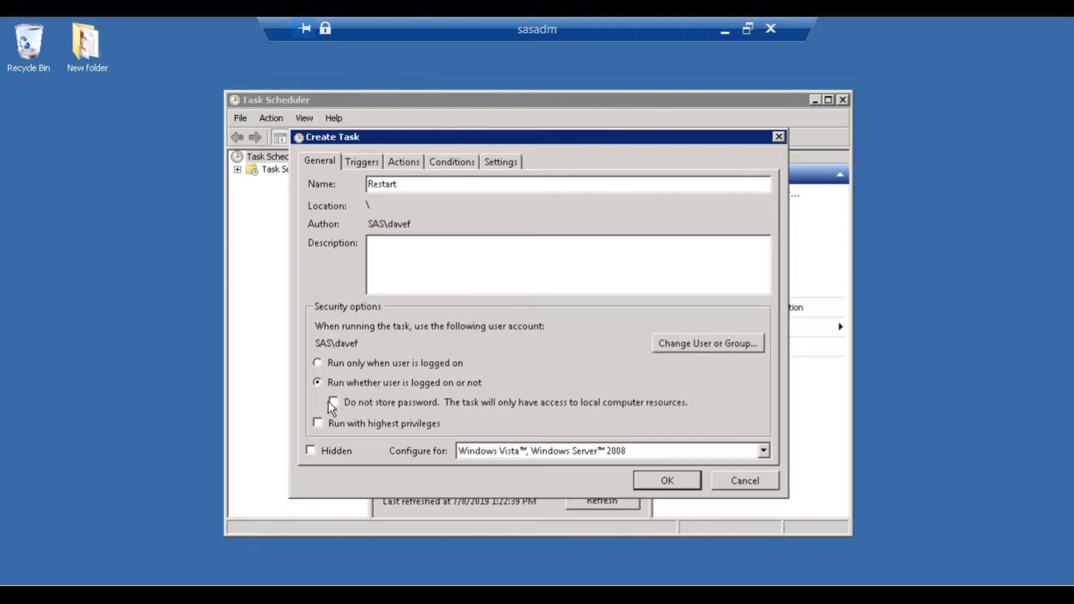
pyautogui.click(334, 401)
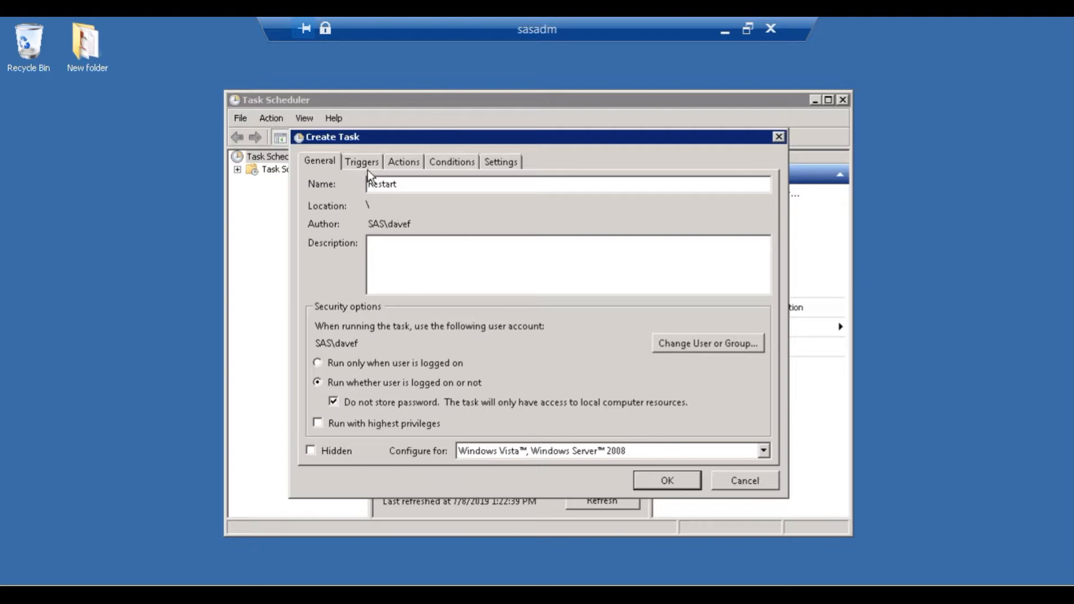
pyautogui.click(361, 161)
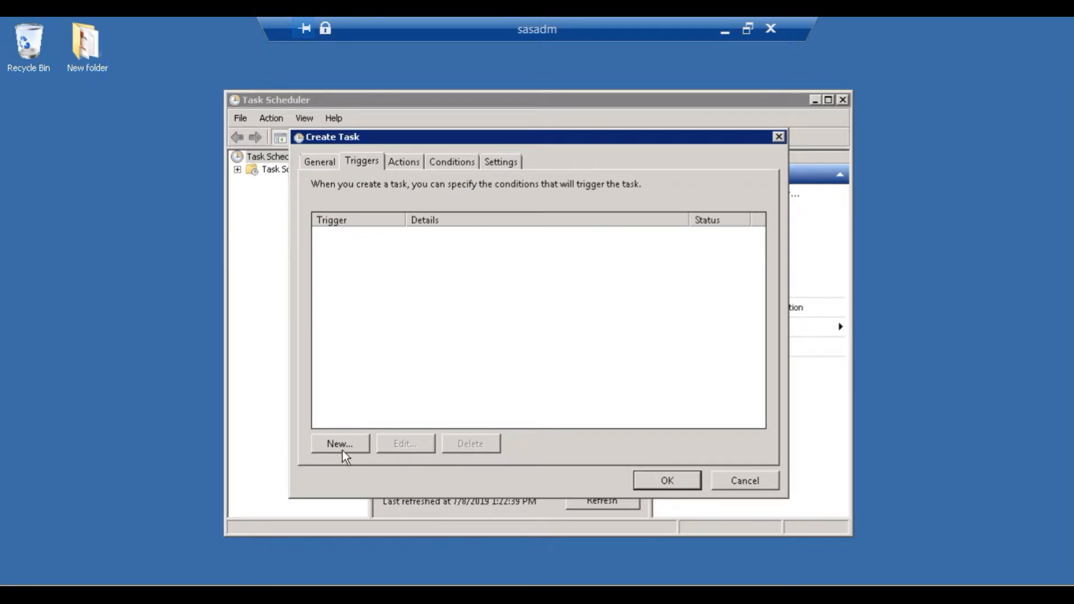
# - Add a one-time trigger starting at 5:00 PM on 7/8/2019
pyautogui.click(340, 443)
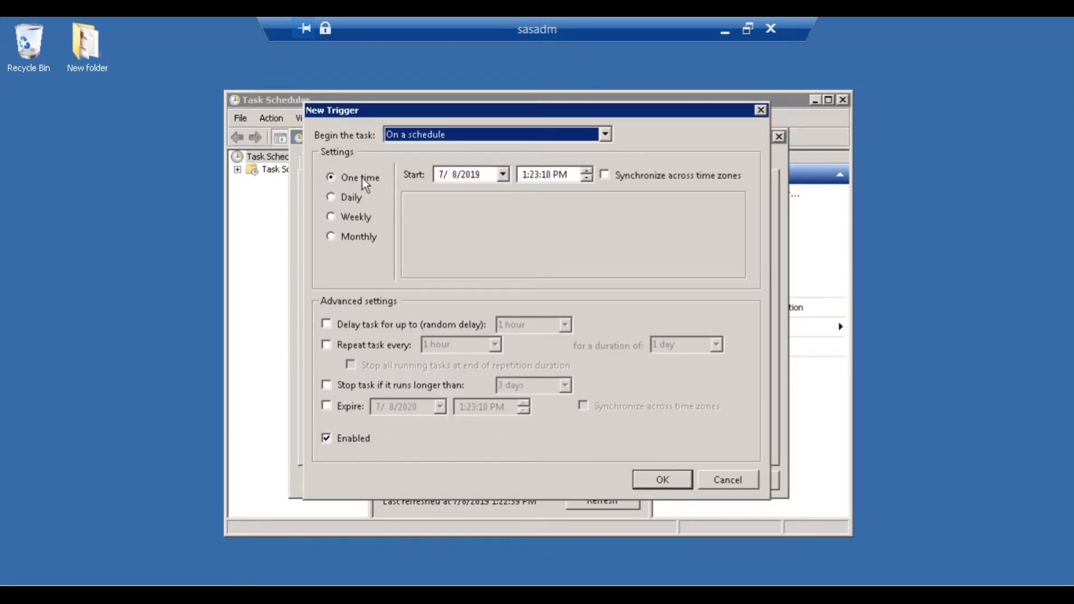
pyautogui.click(541, 175)
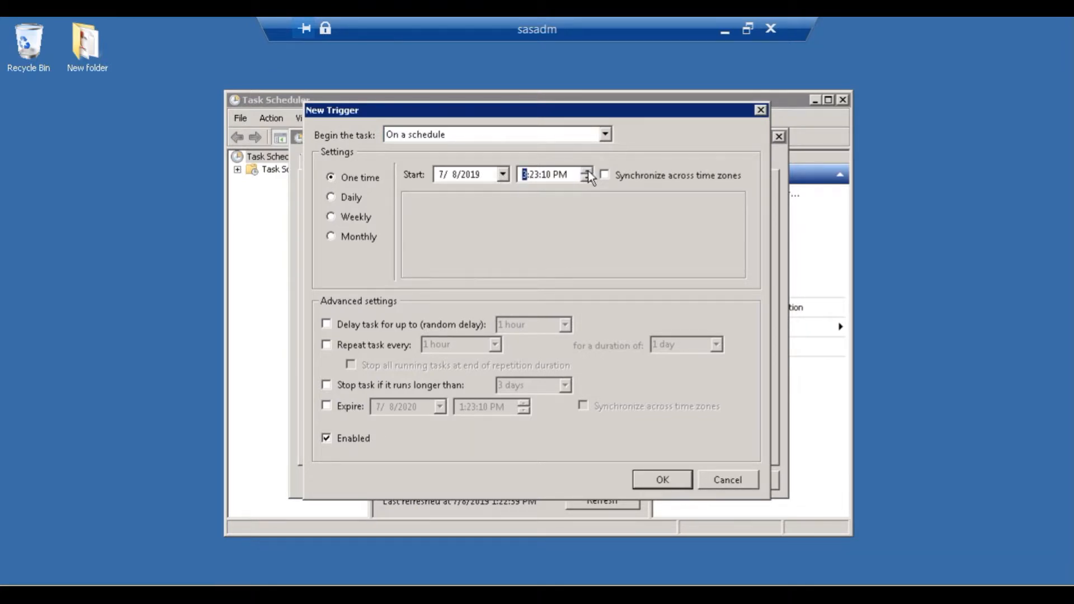
pyautogui.moveTo(522, 200)
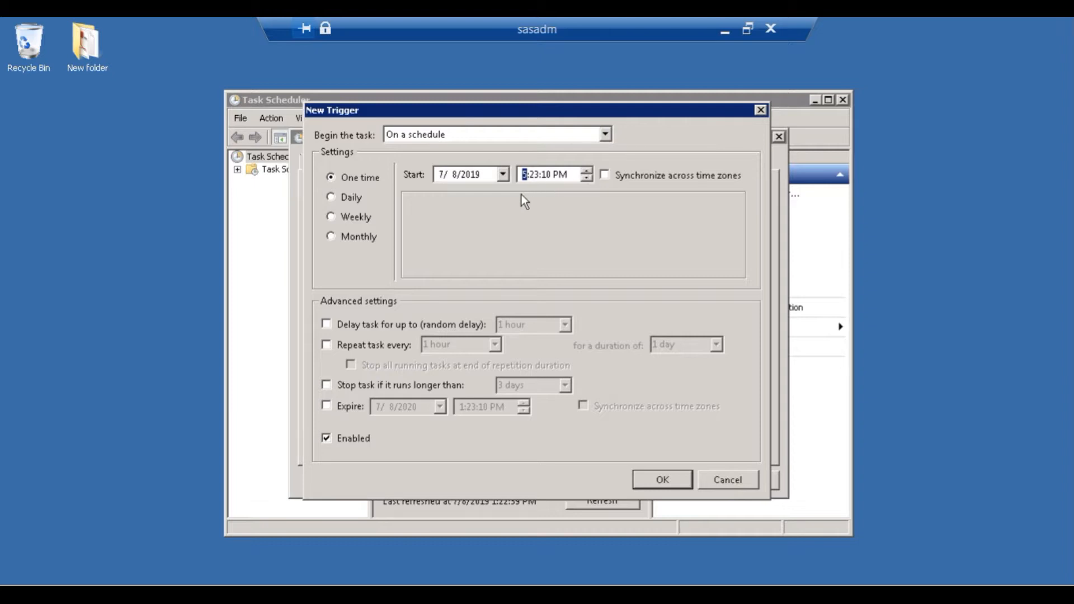
pyautogui.moveTo(542, 181)
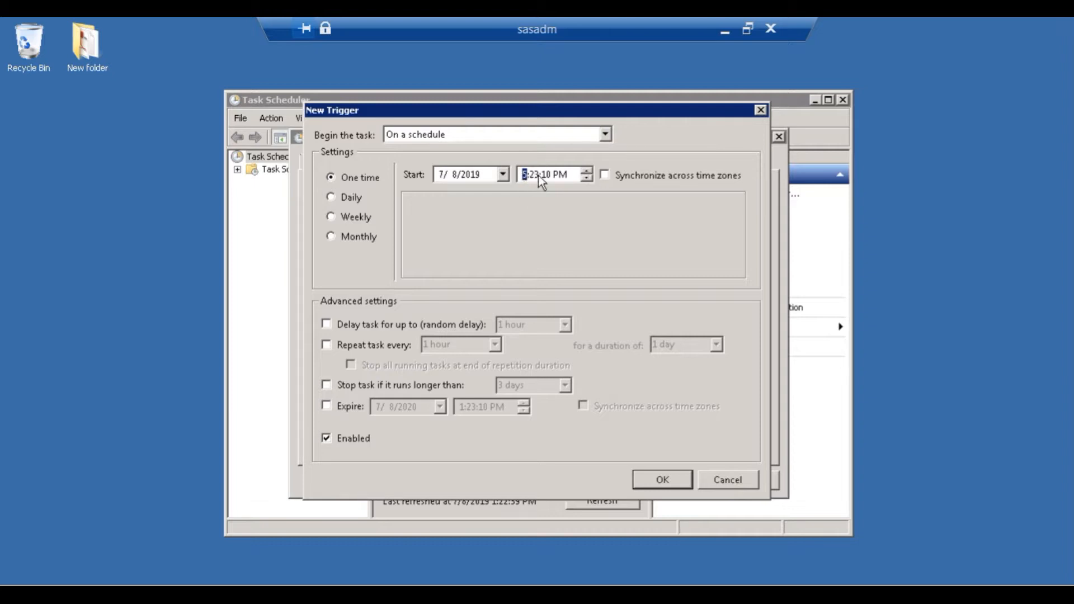
pyautogui.click(585, 178)
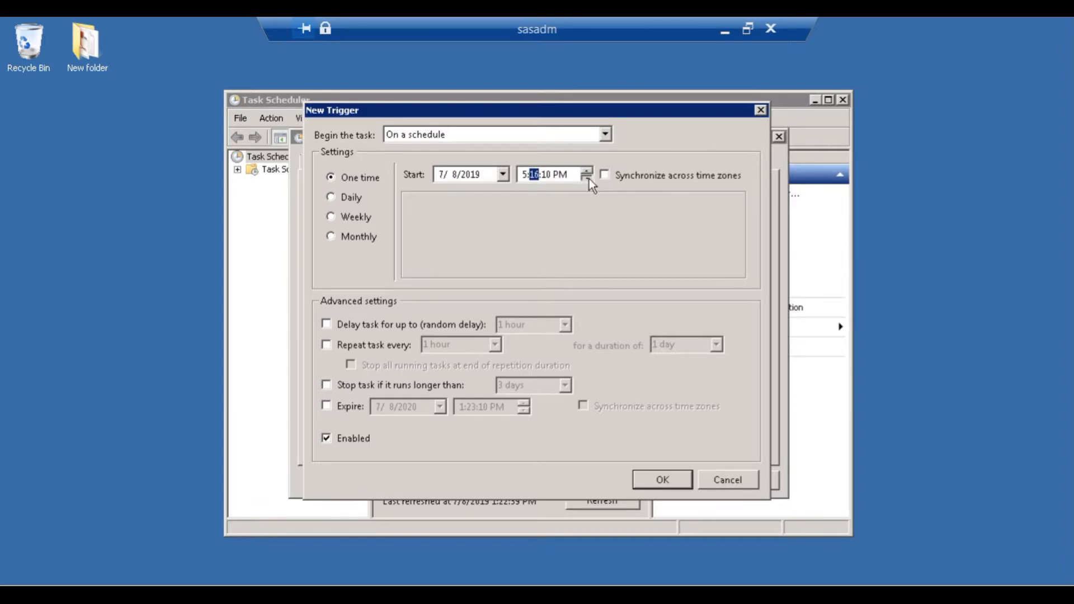
pyautogui.click(585, 178)
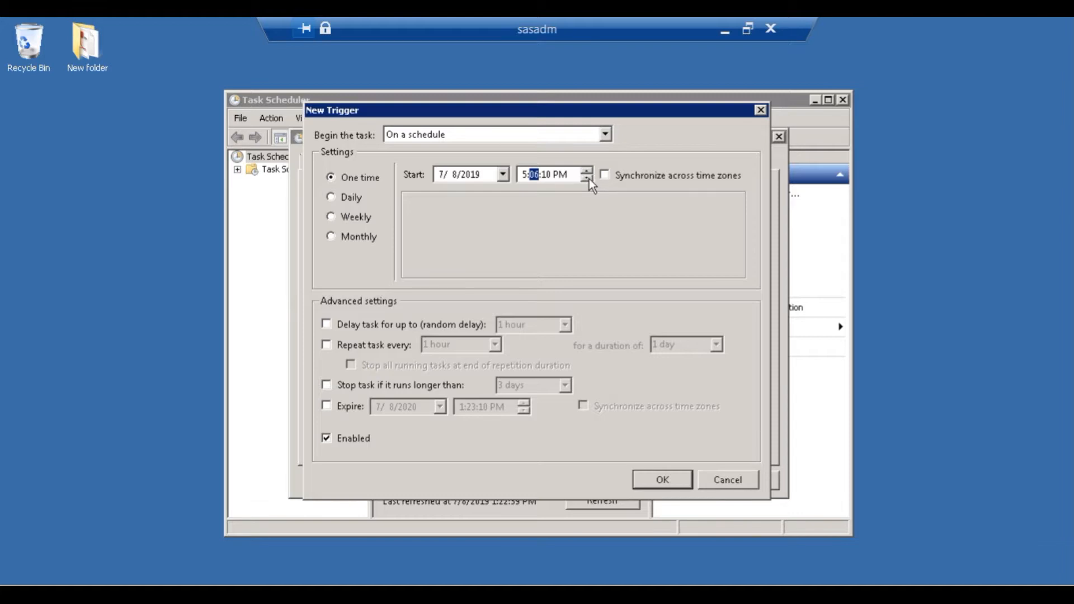
pyautogui.click(585, 178)
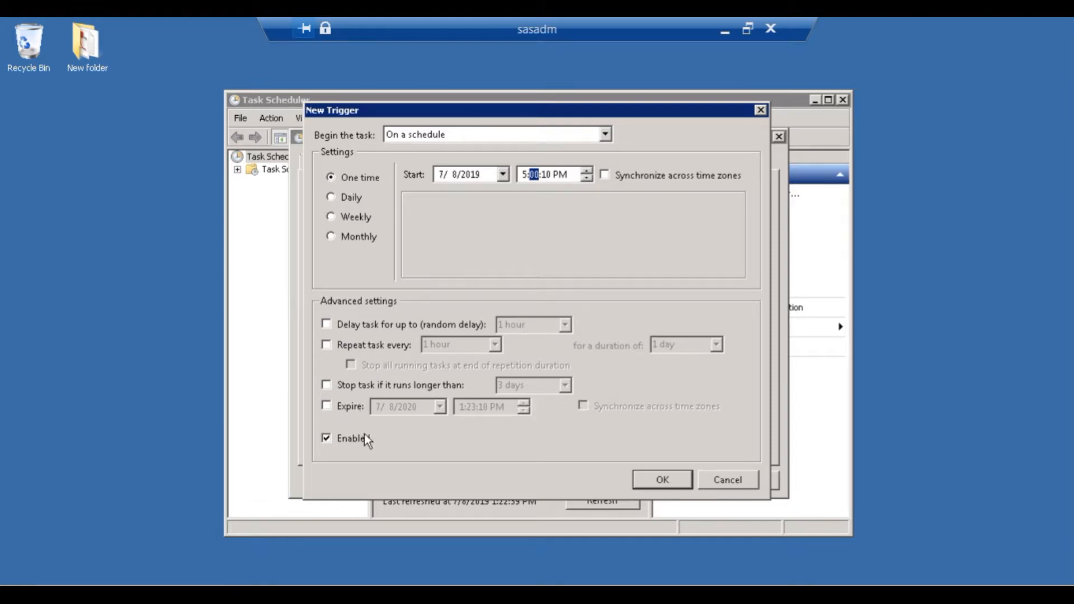
pyautogui.click(660, 480)
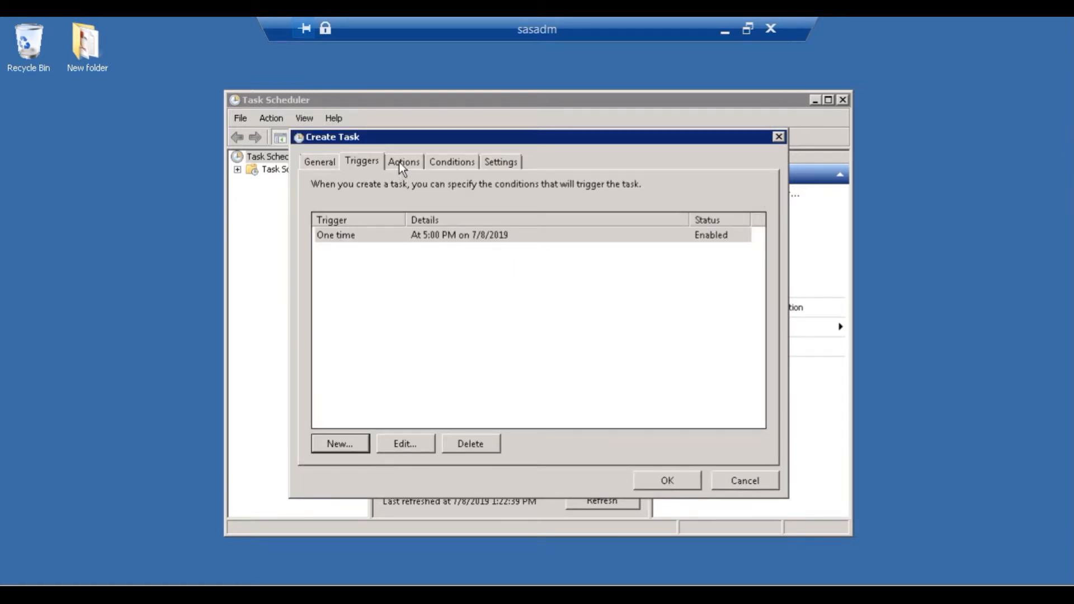
pyautogui.moveTo(435, 216)
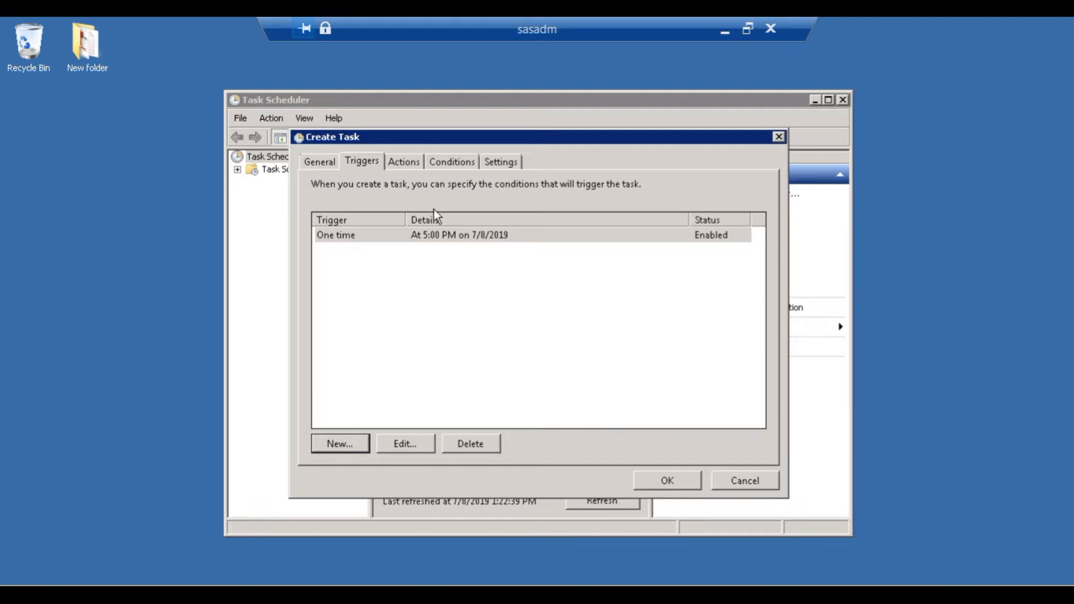
pyautogui.click(337, 443)
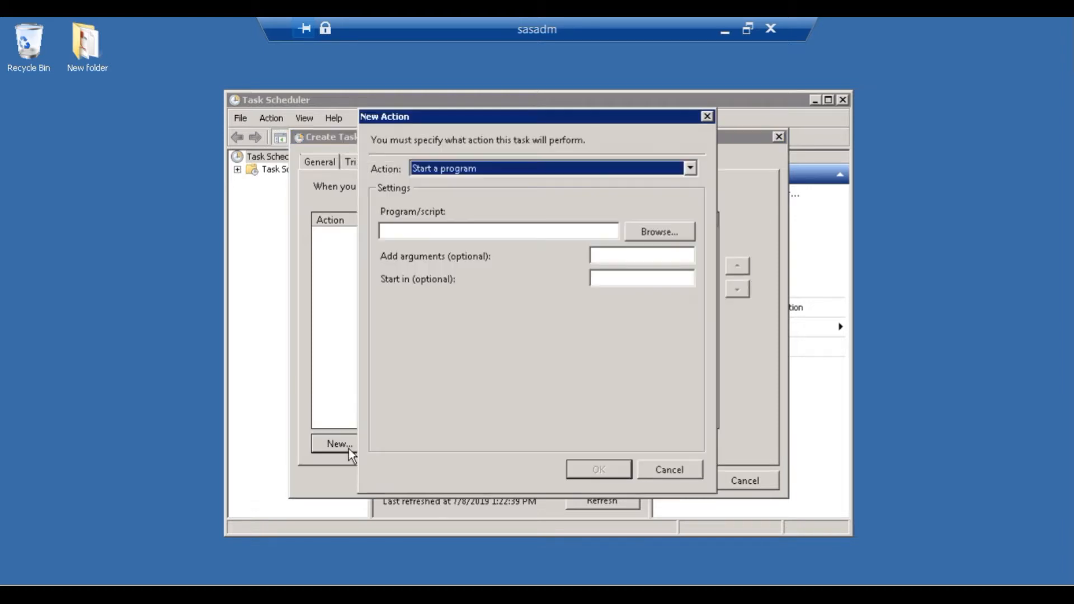
pyautogui.moveTo(382, 177)
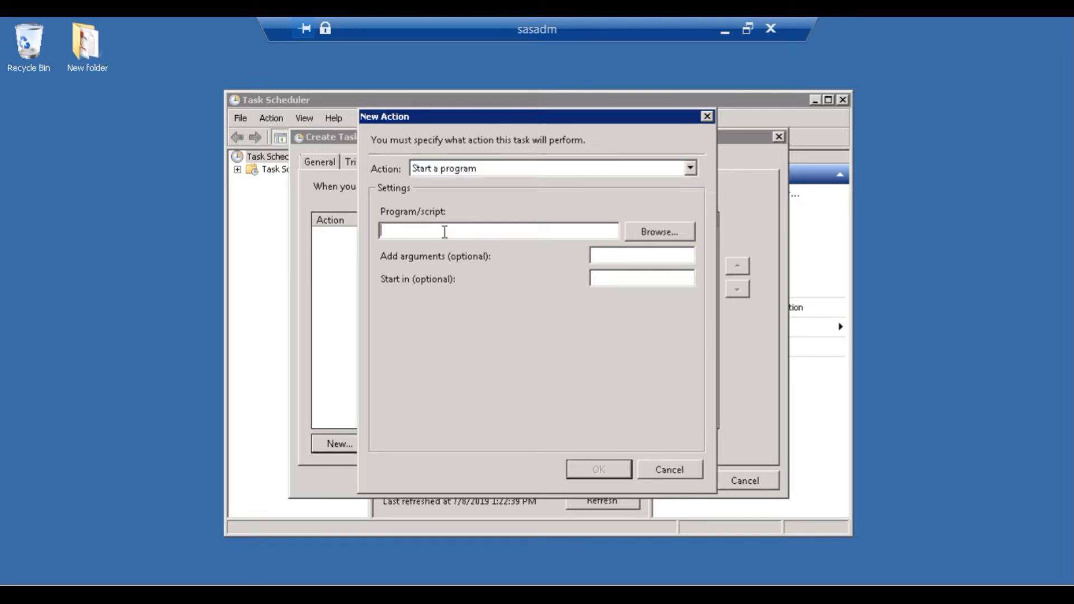
# - Add an action that starts 'Shutdown' with arguments '/r /f /t 0', accepting the argument split
pyautogui.write('Shutdo')
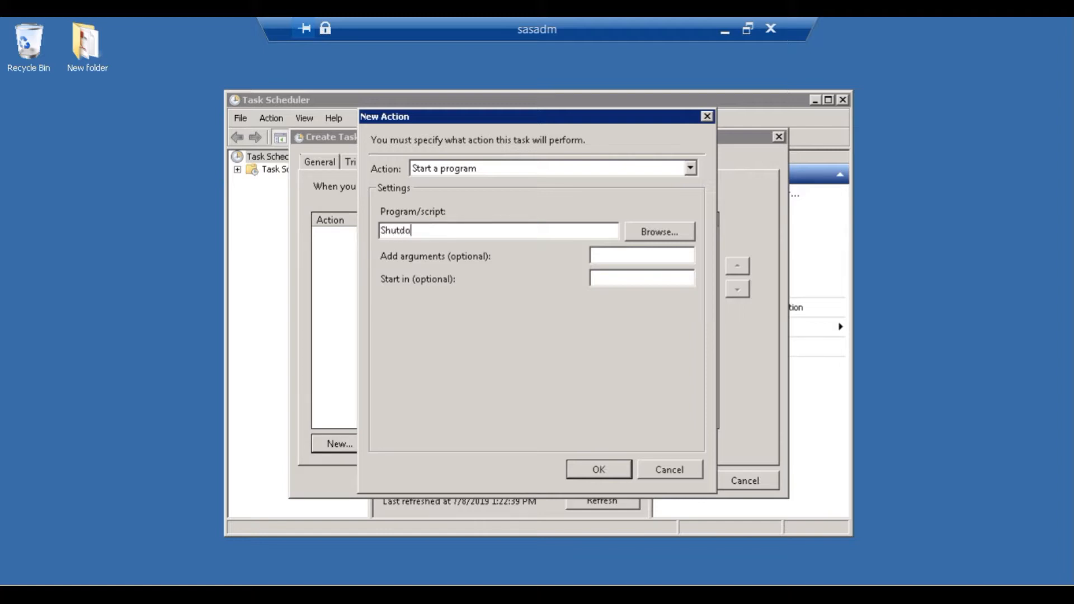
pyautogui.write('wn')
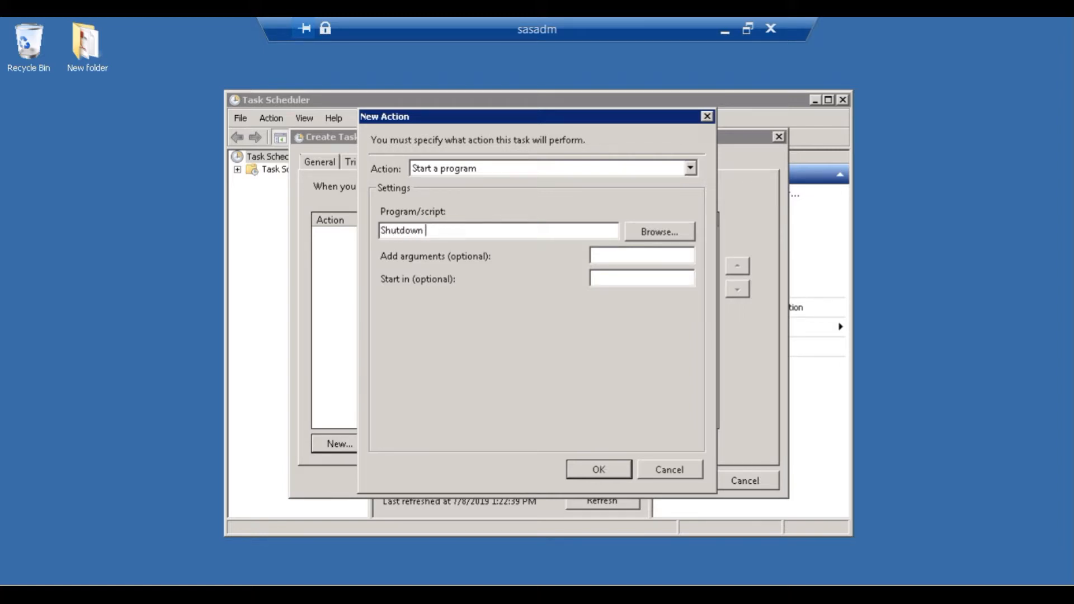
pyautogui.write('/')
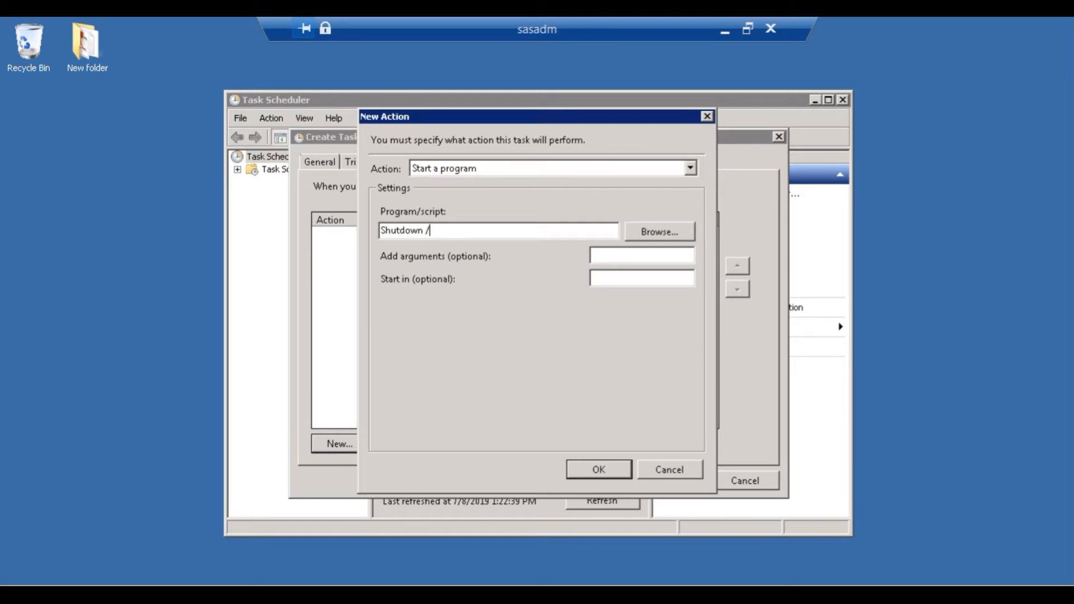
pyautogui.write('r')
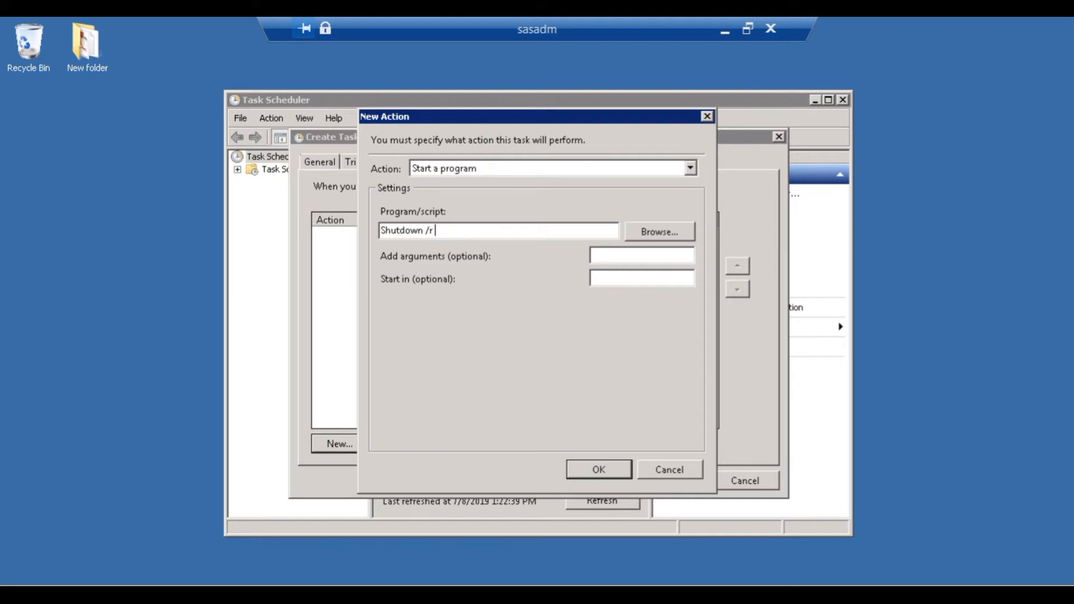
pyautogui.write('/f')
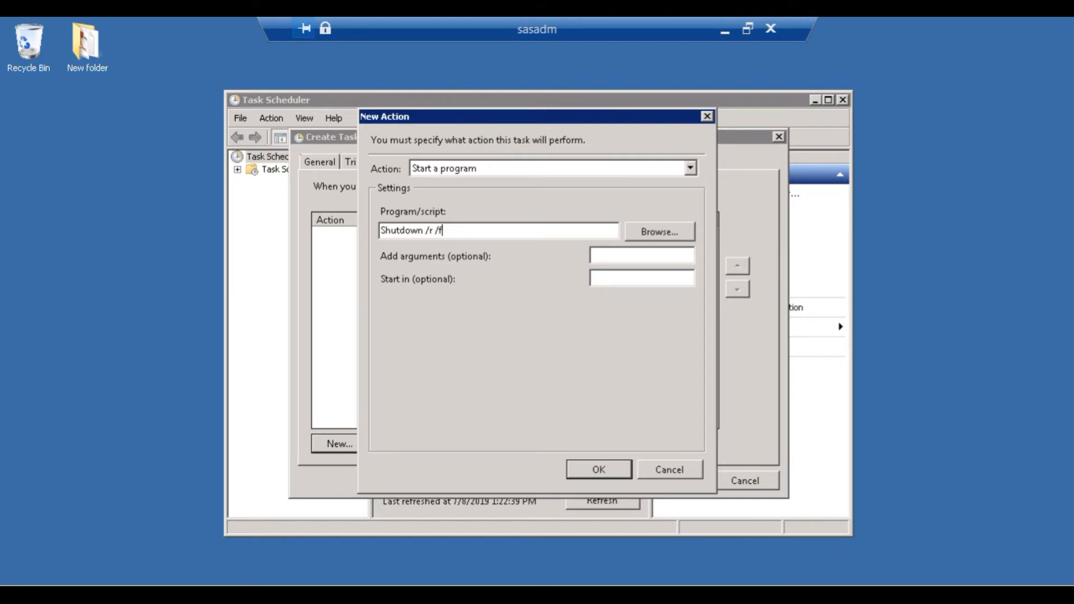
pyautogui.write('/')
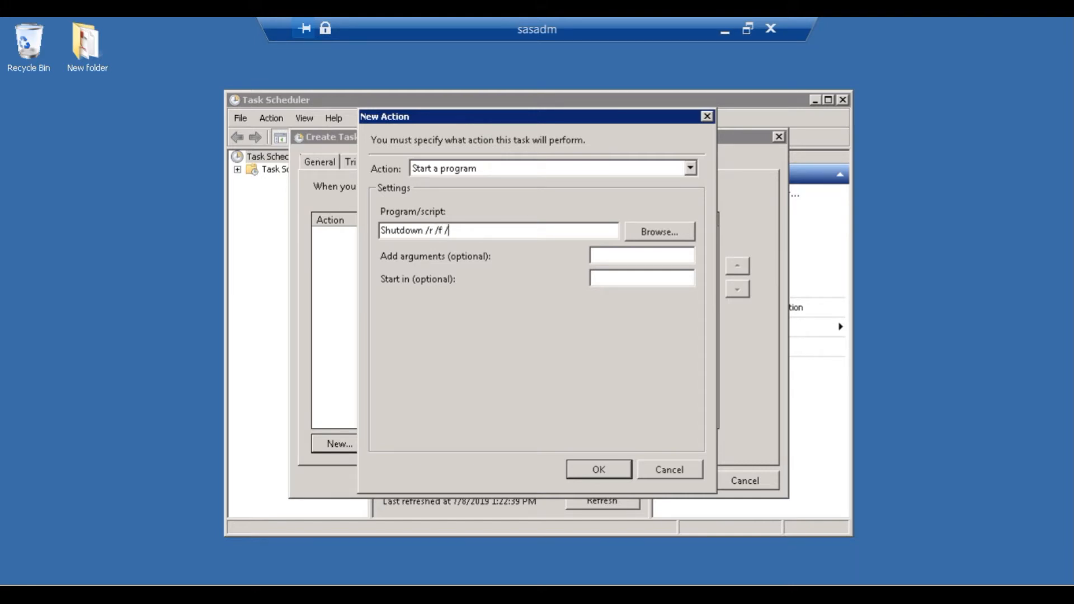
pyautogui.write('t')
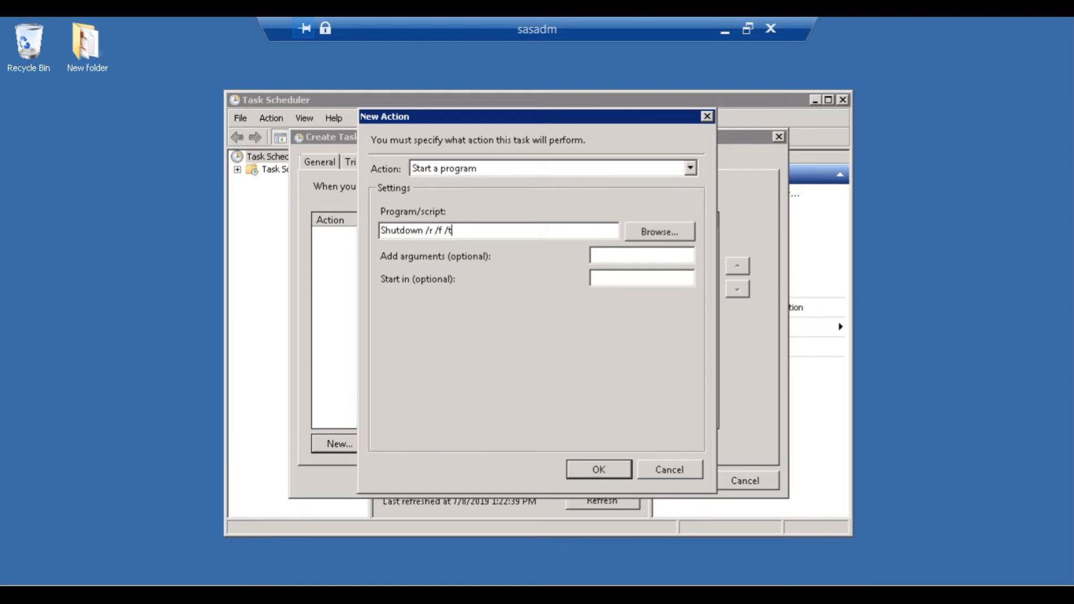
pyautogui.write('0')
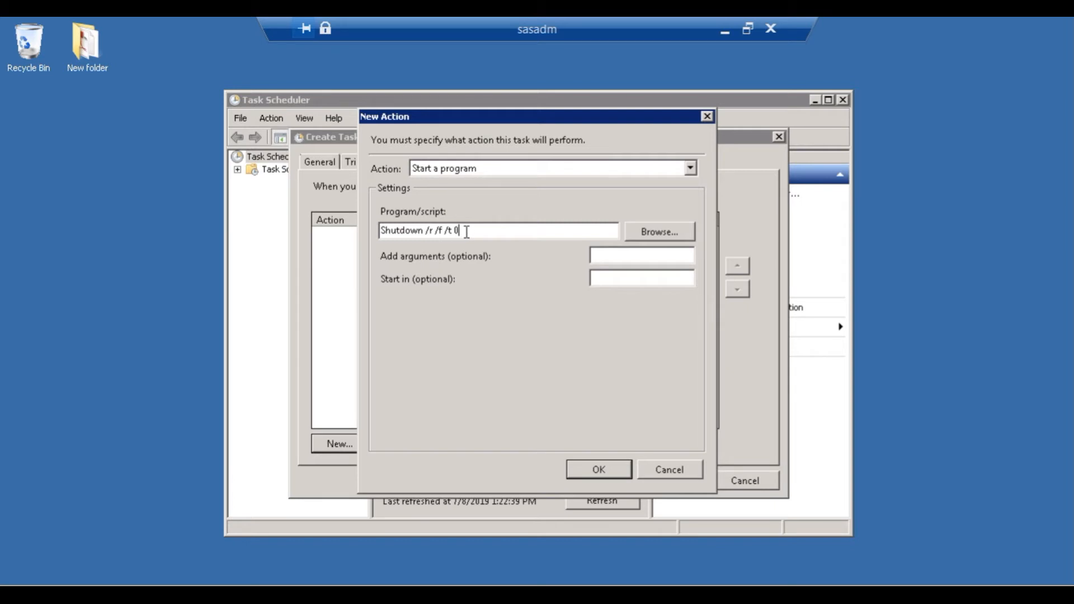
pyautogui.press('Backspace')
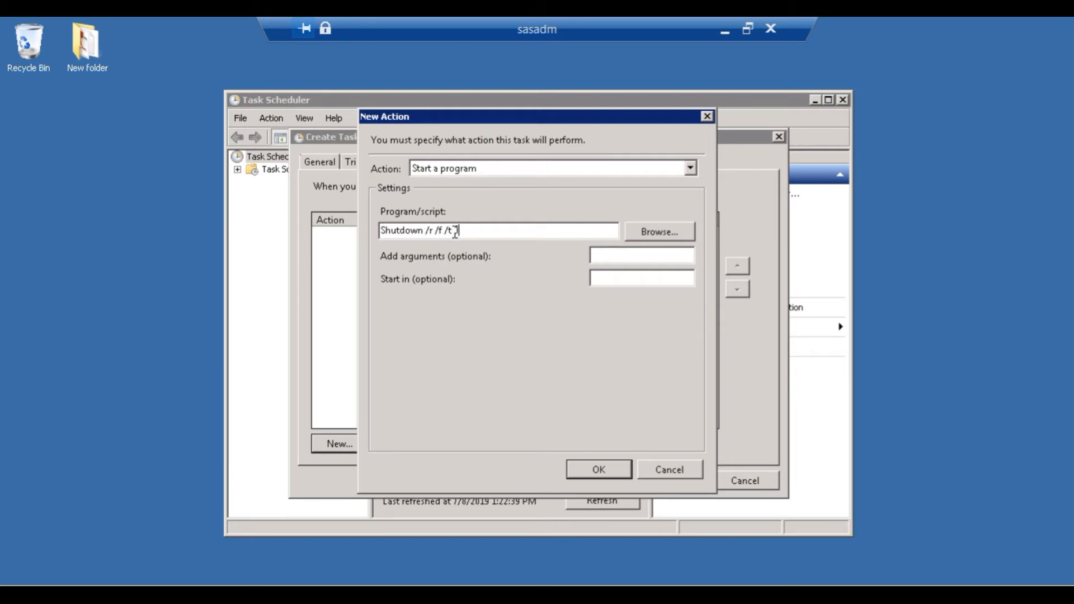
pyautogui.click(596, 468)
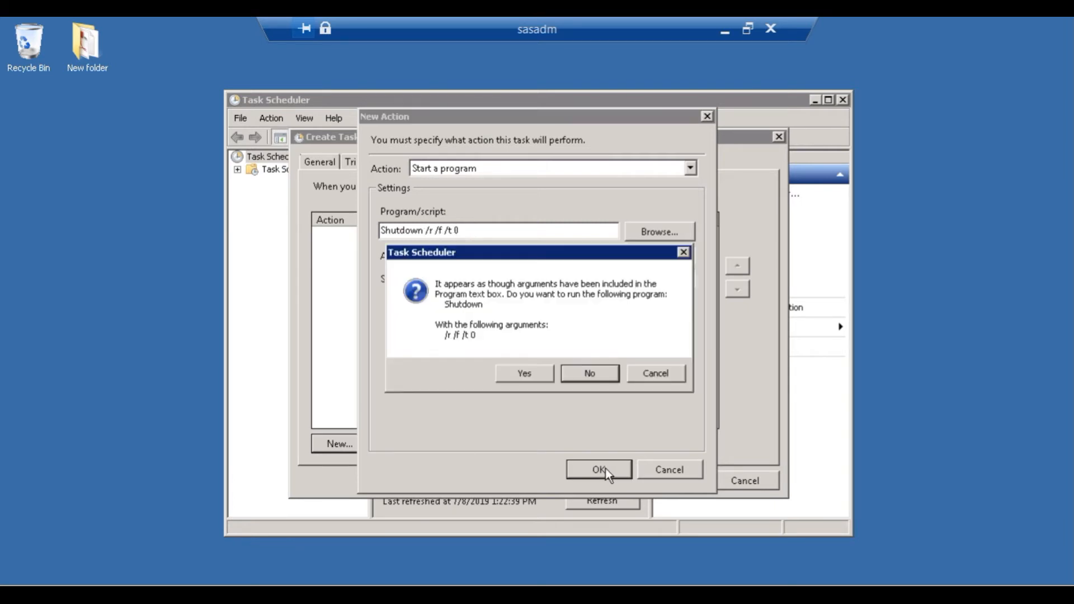
pyautogui.moveTo(437, 269)
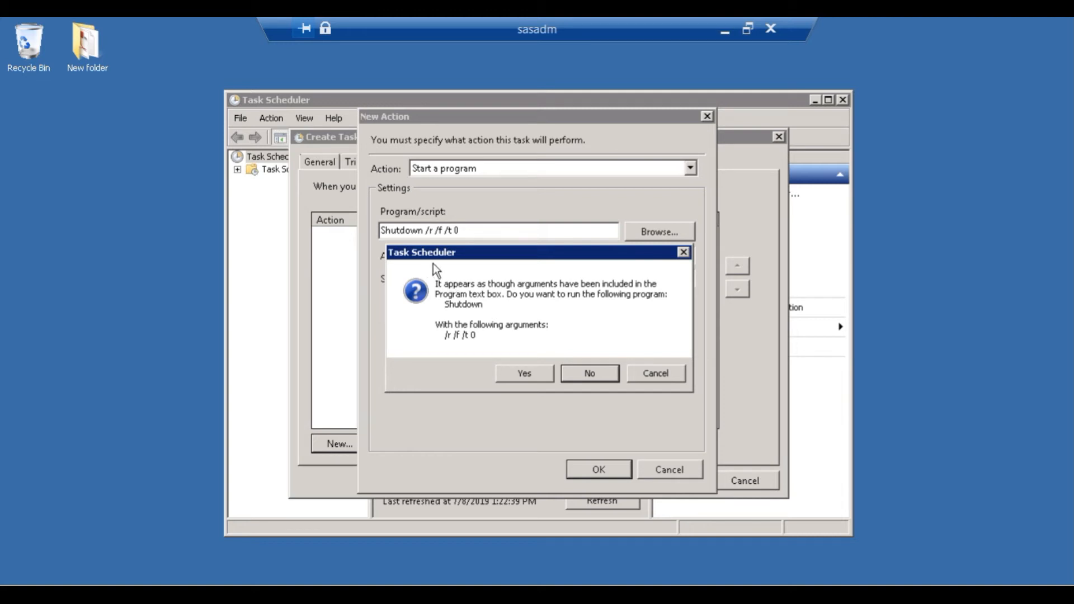
pyautogui.moveTo(525, 404)
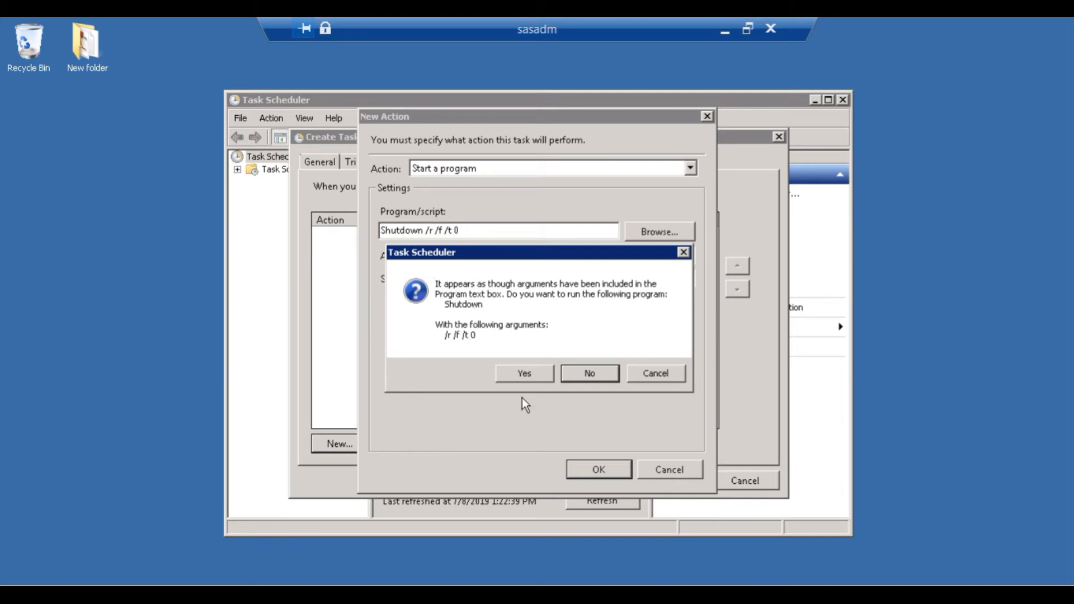
pyautogui.click(523, 374)
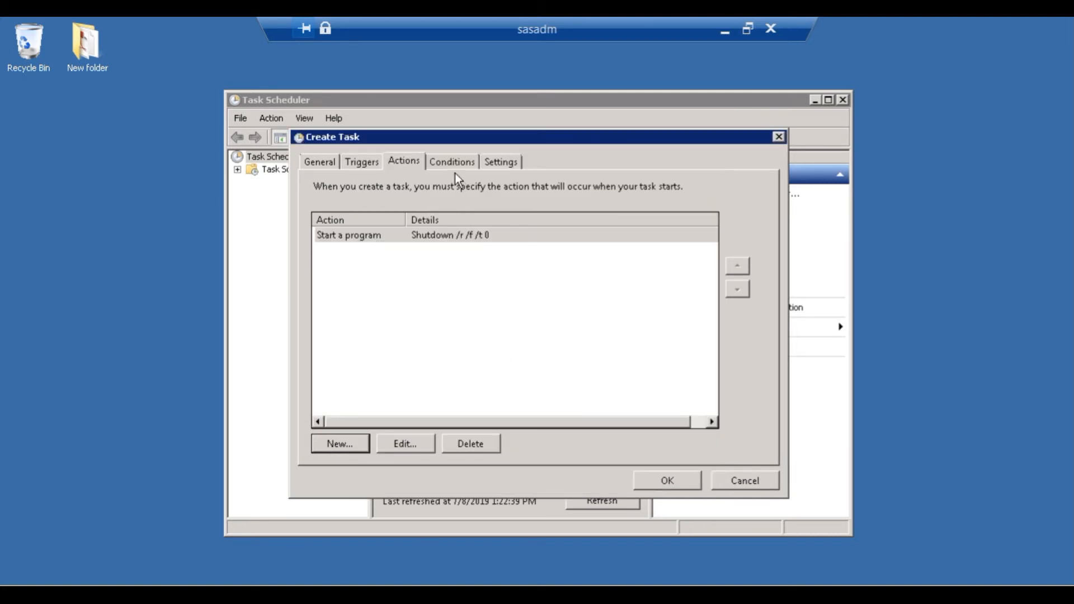
# - Review the Settings and Conditions tabs, then save the new Restart task
pyautogui.click(500, 161)
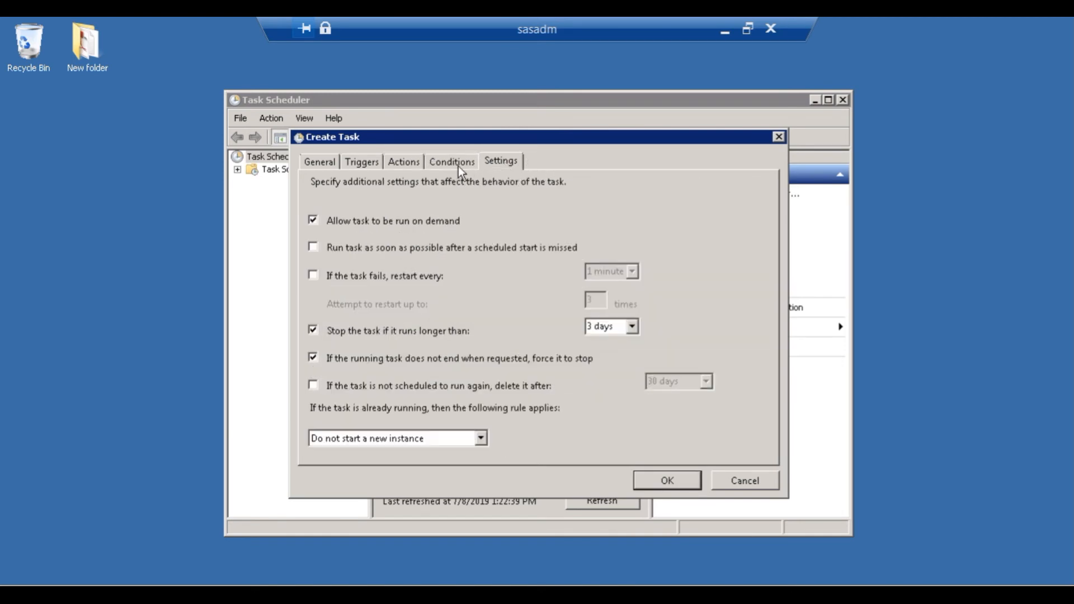
pyautogui.click(450, 161)
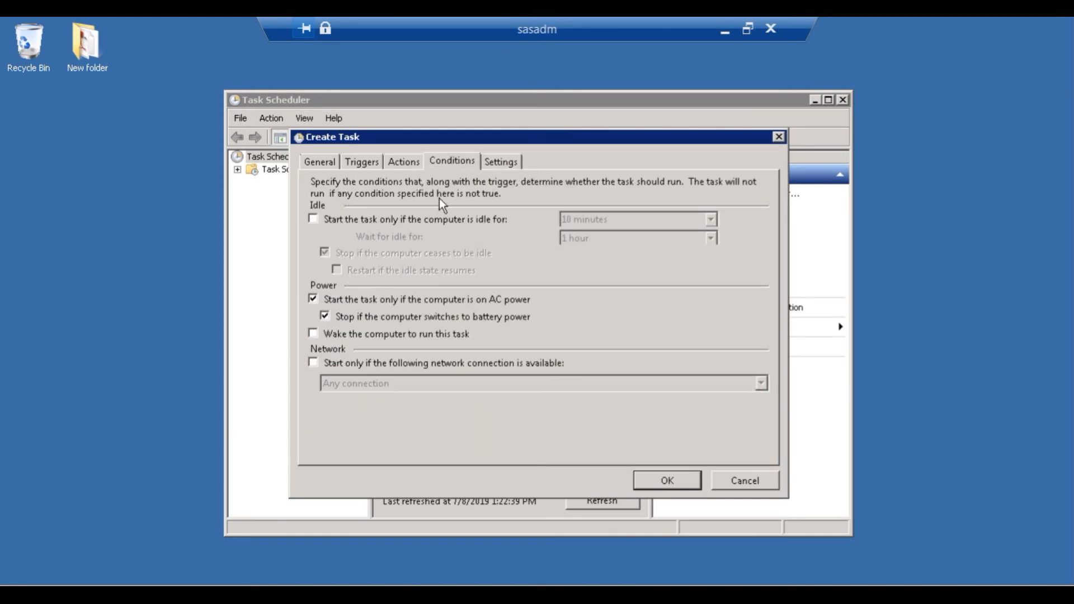
pyautogui.click(500, 161)
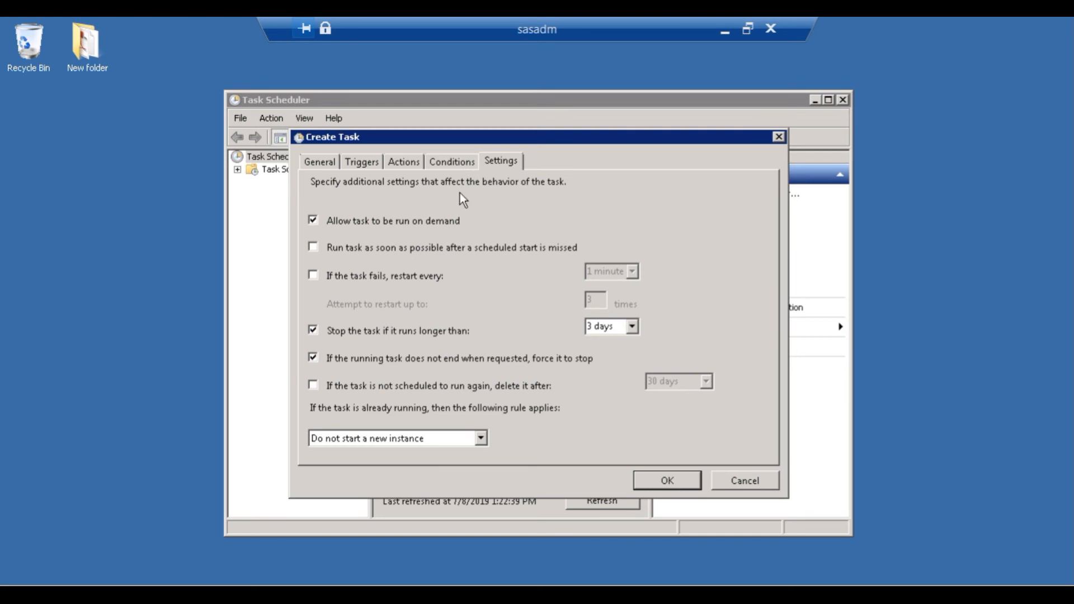
pyautogui.click(450, 161)
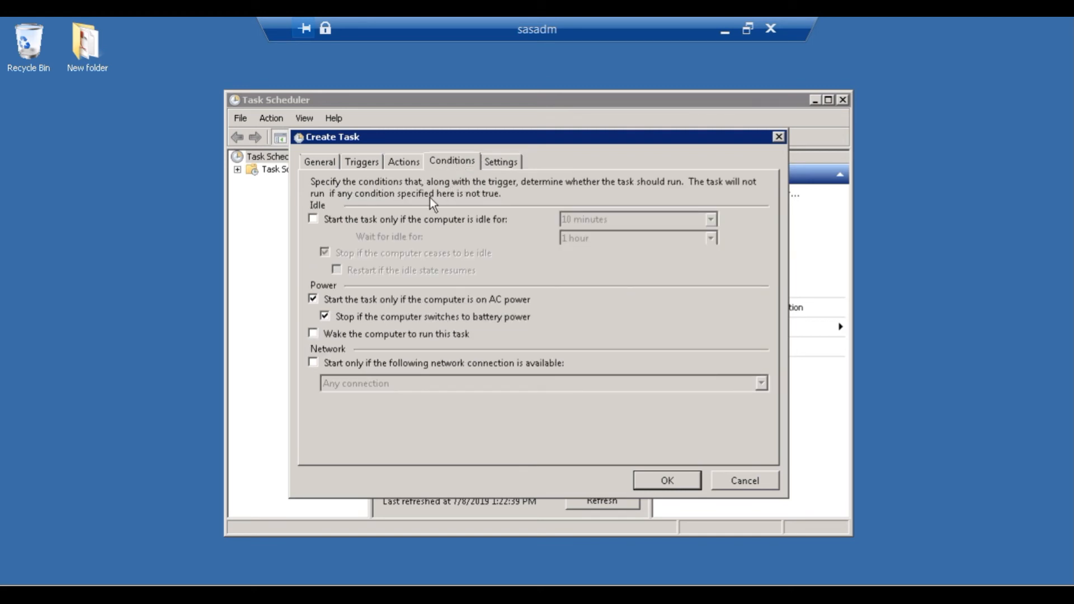
pyautogui.click(664, 480)
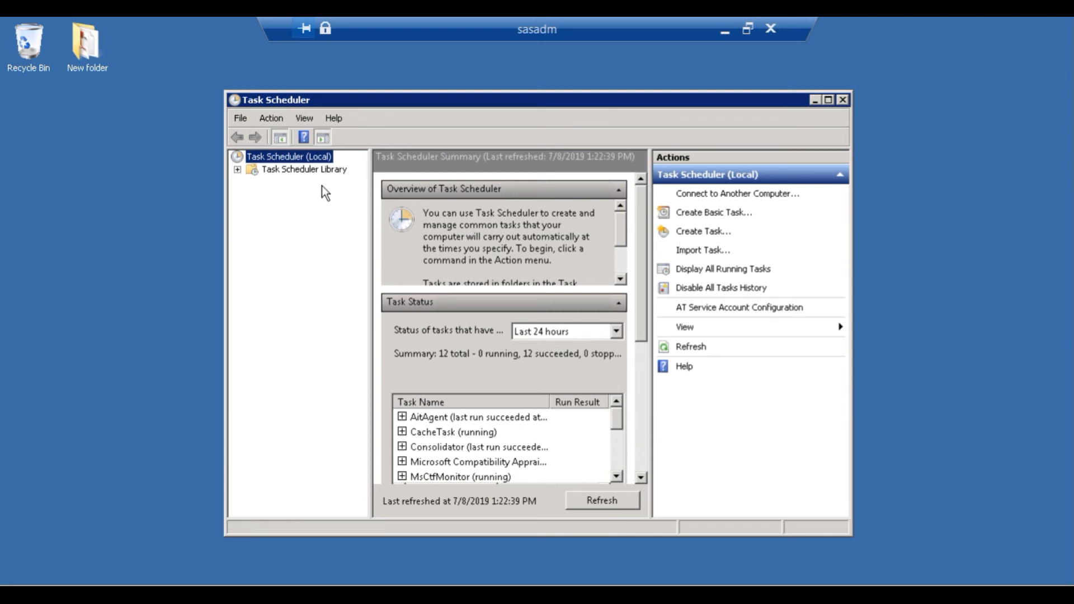
pyautogui.moveTo(248, 175)
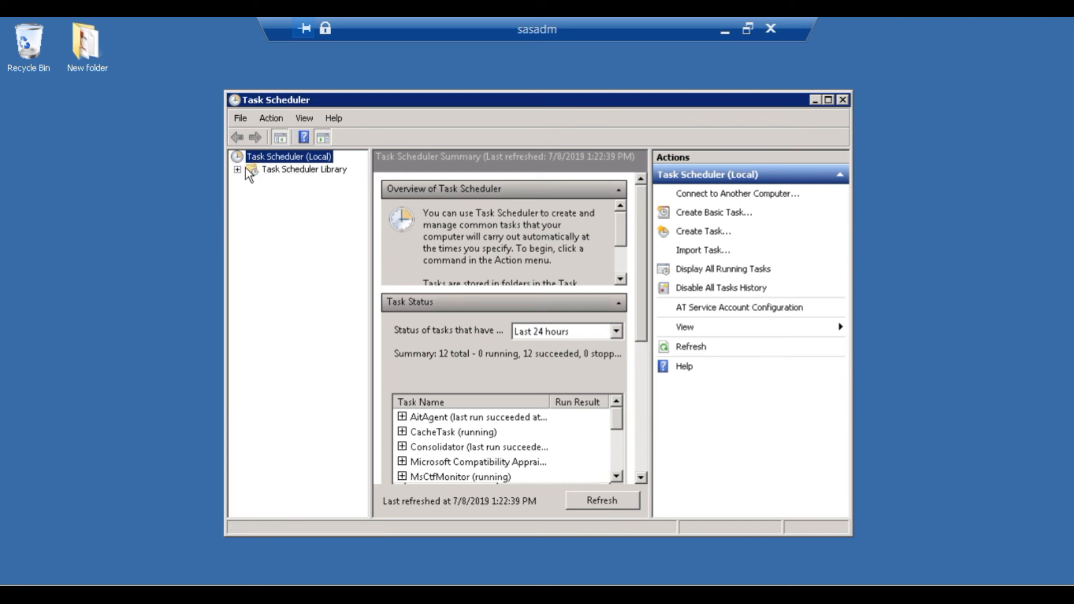
# - Show the Task Scheduler Library listing the Restart task with its 5:00 PM 7/8/2019 trigger
pyautogui.click(304, 168)
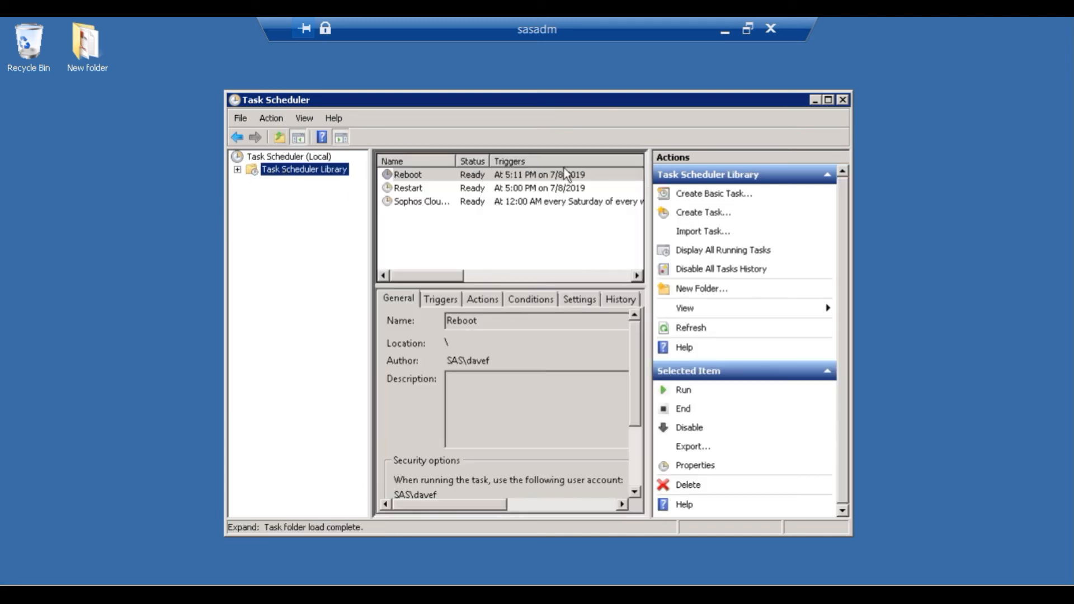
pyautogui.moveTo(417, 193)
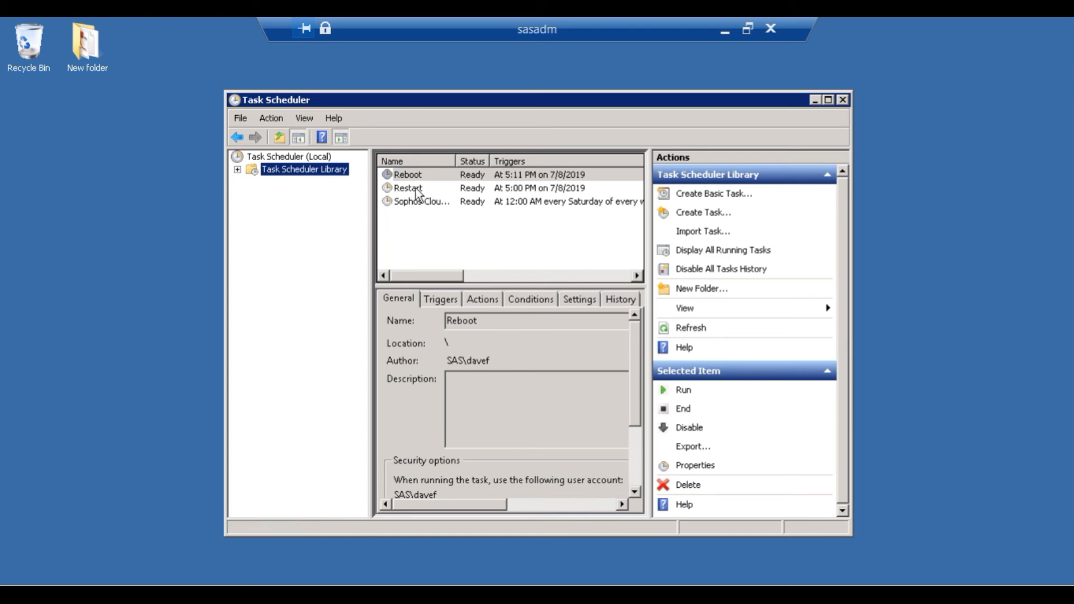